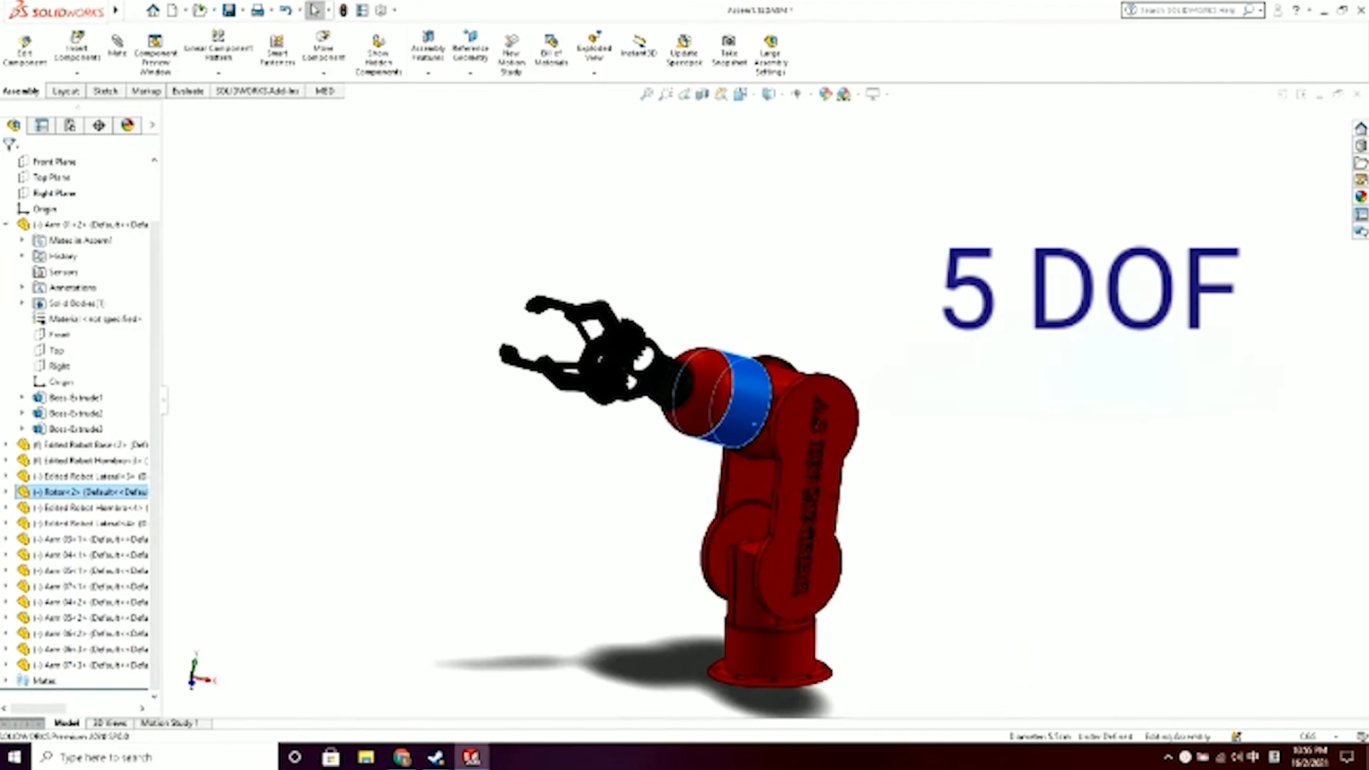
# Drag the arm to bend the upper arm over and tilt the gripper to a new angle
pyautogui.click(745, 597)
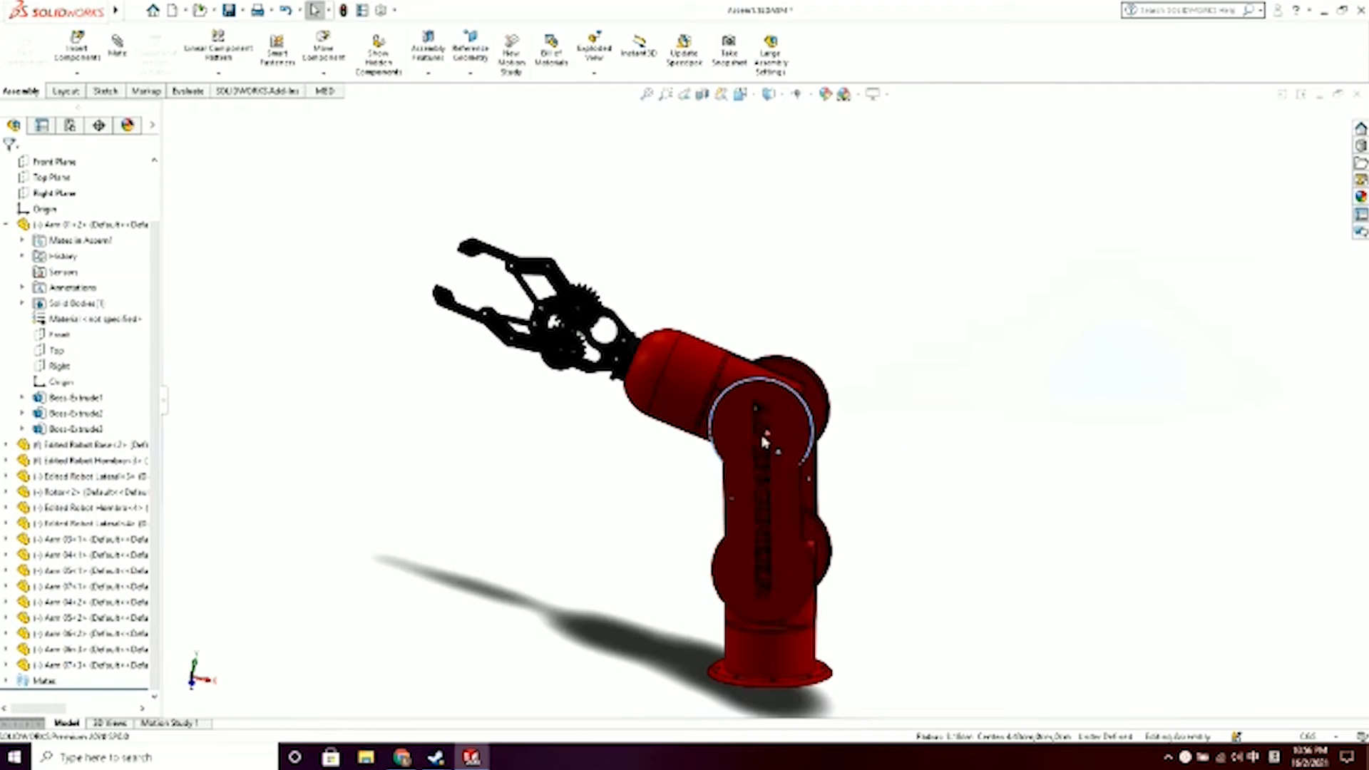
pyautogui.moveTo(753, 461)
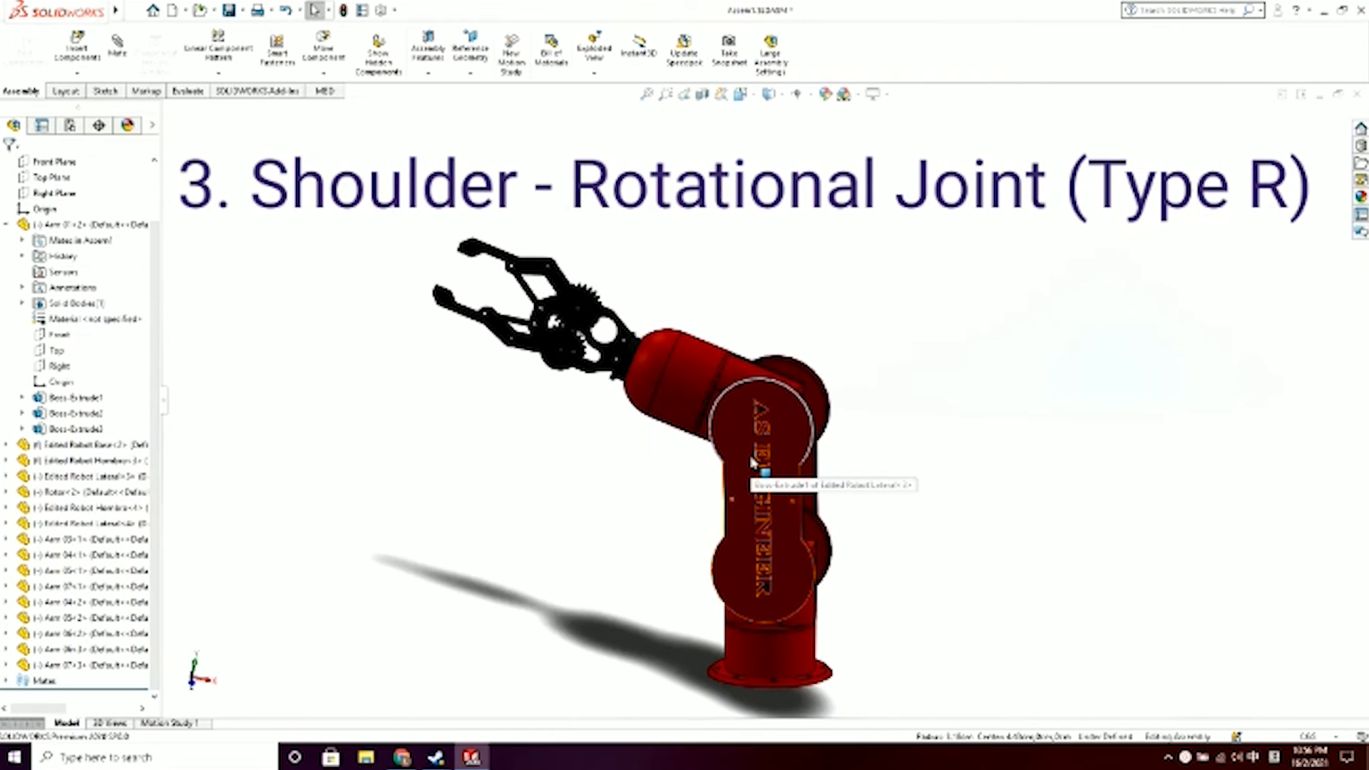
pyautogui.moveTo(786, 407)
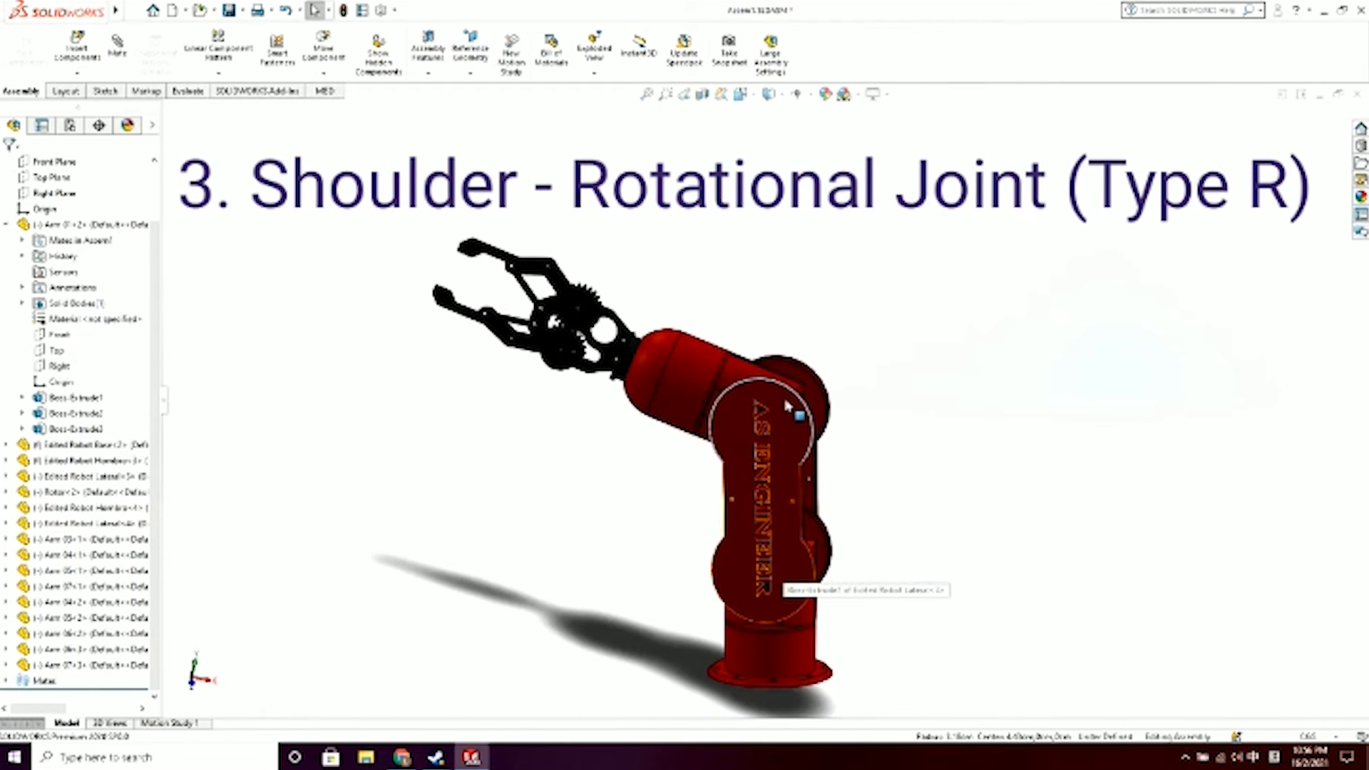
pyautogui.click(764, 427)
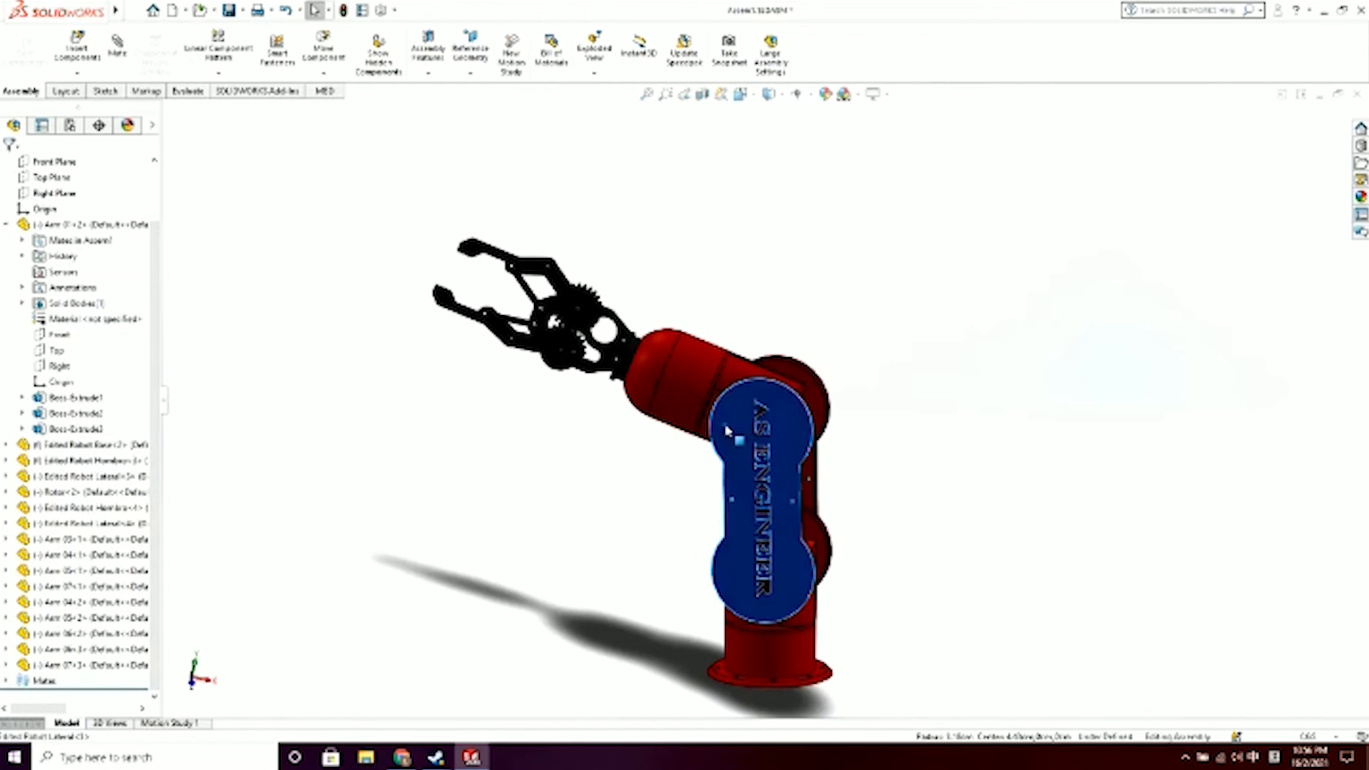
pyautogui.rightClick(728, 442)
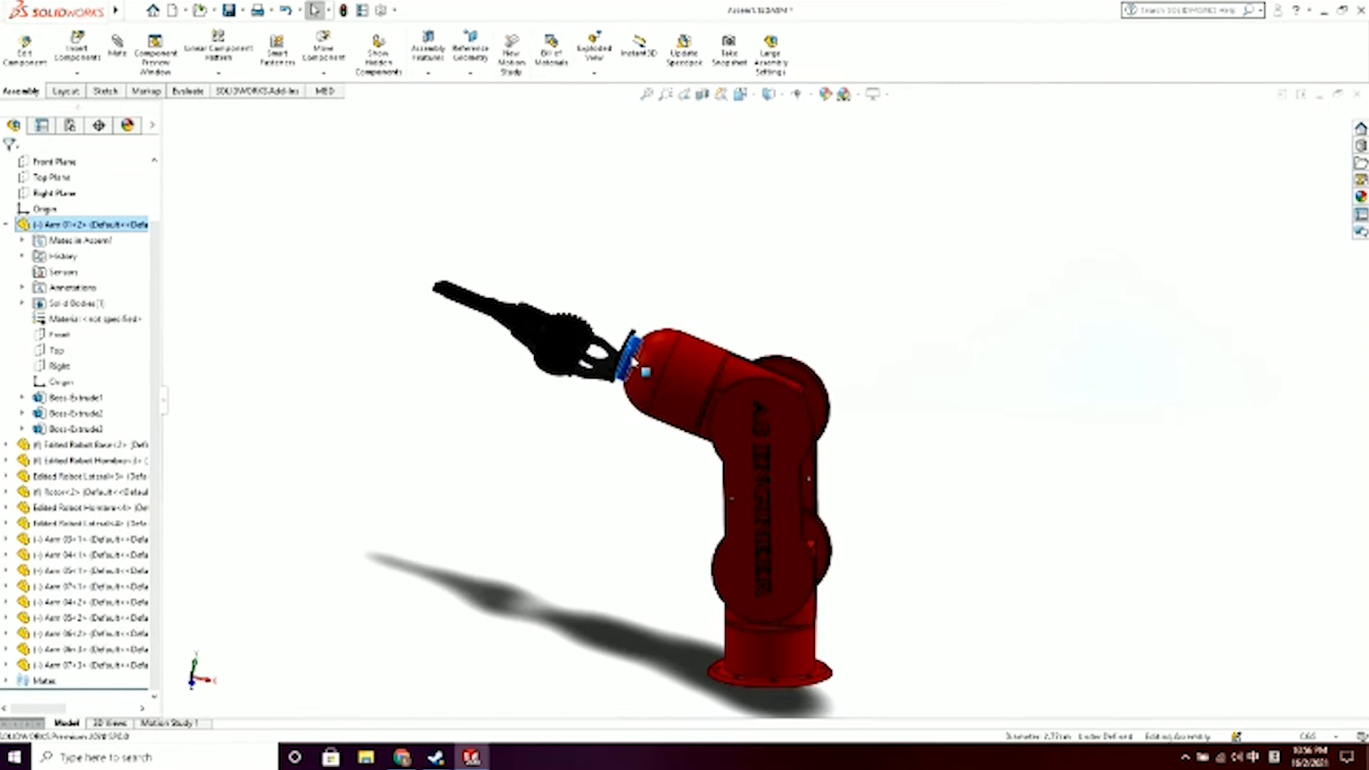
pyautogui.moveTo(636, 362)
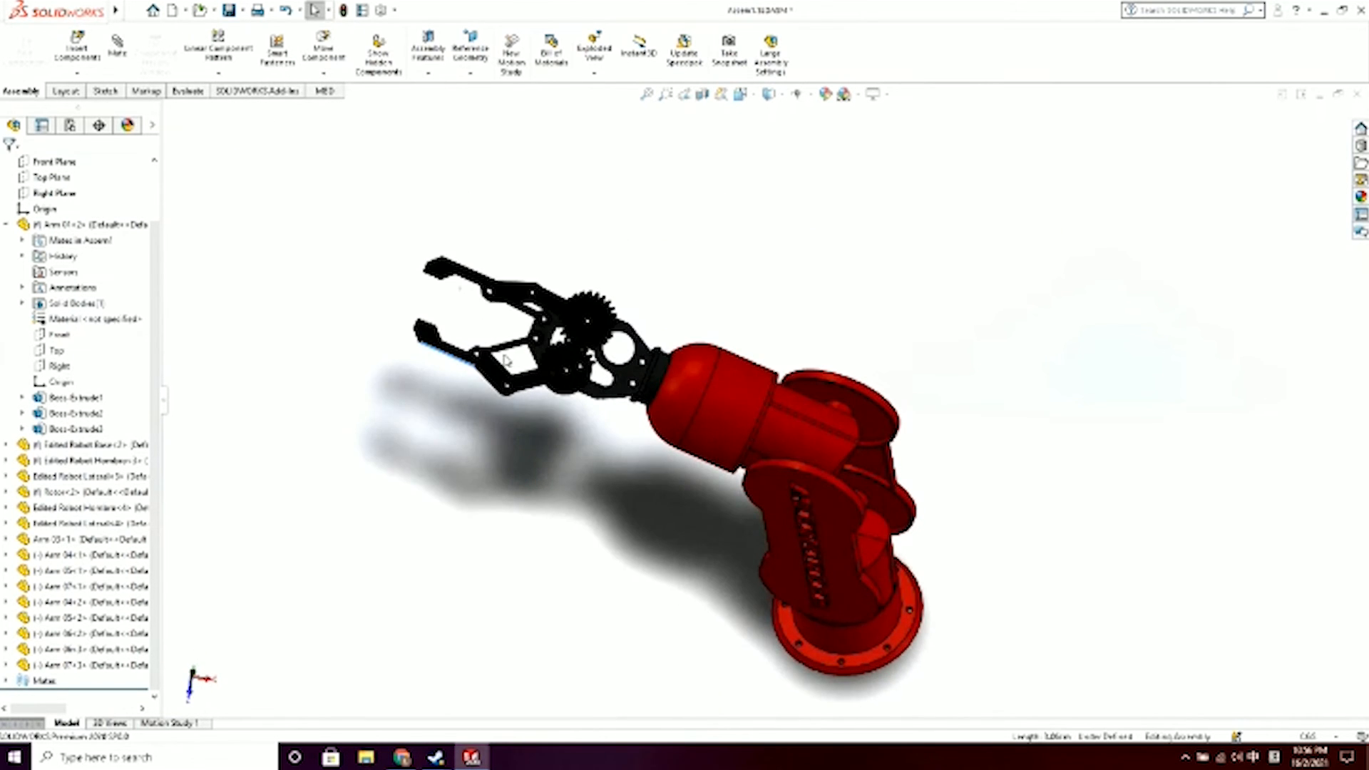
pyautogui.click(82, 586)
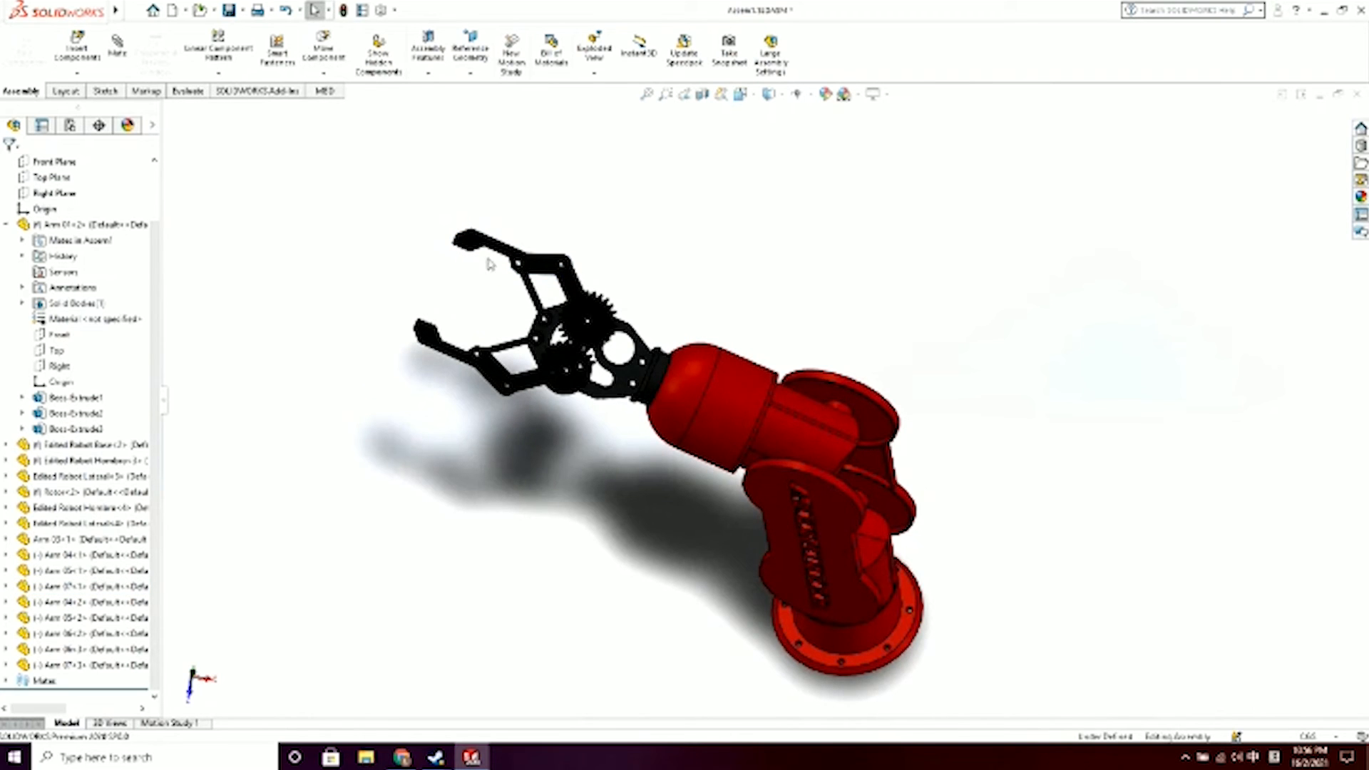
pyautogui.moveTo(472, 278)
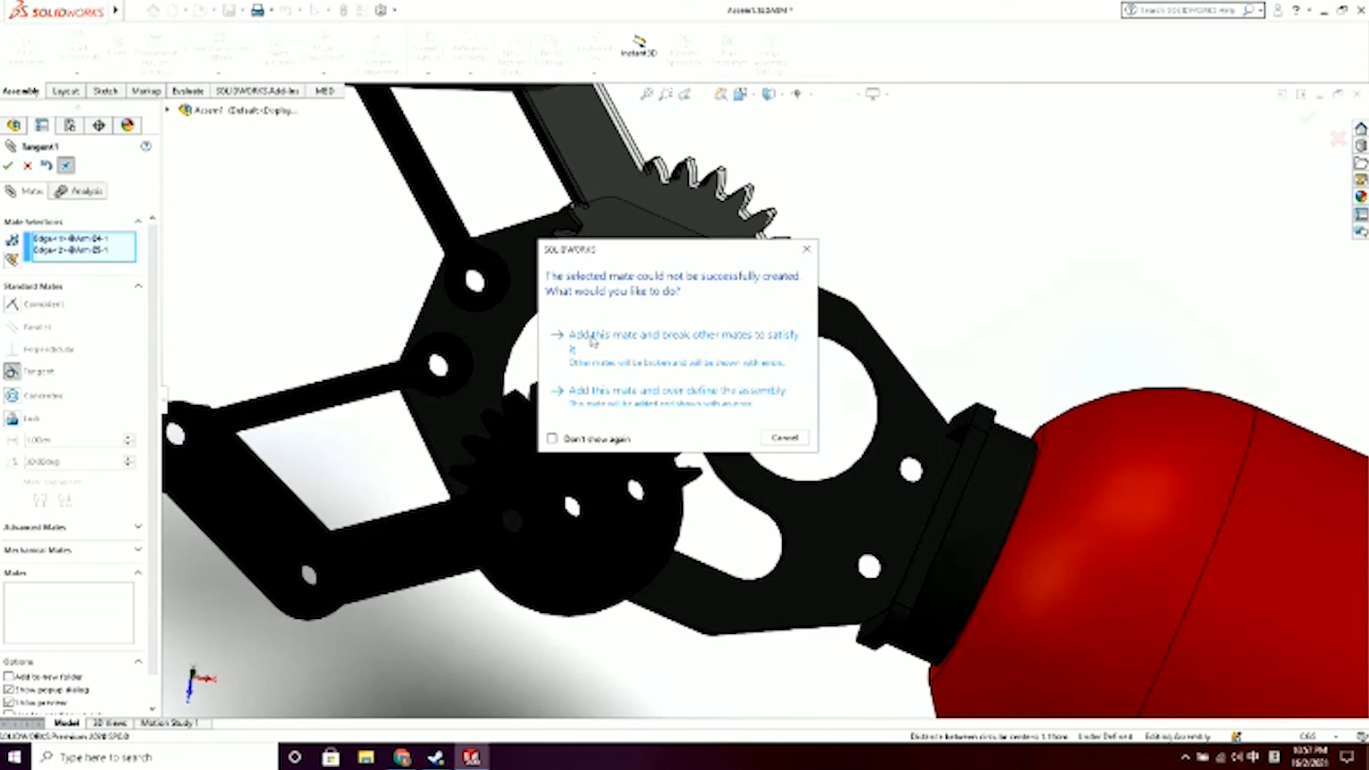
# Accept the gear tangent mate despite breaking other mates and dismiss the What's Wrong error list
pyautogui.click(675, 390)
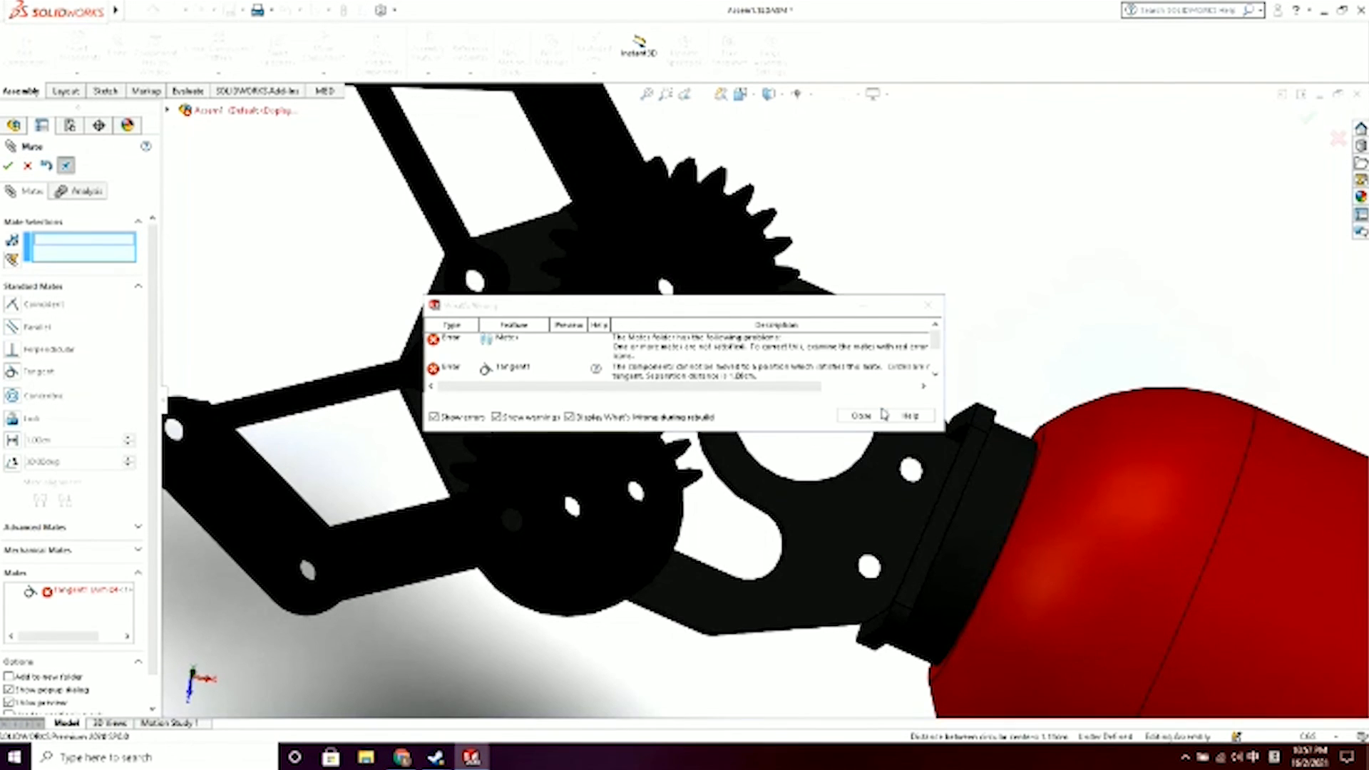
pyautogui.click(858, 414)
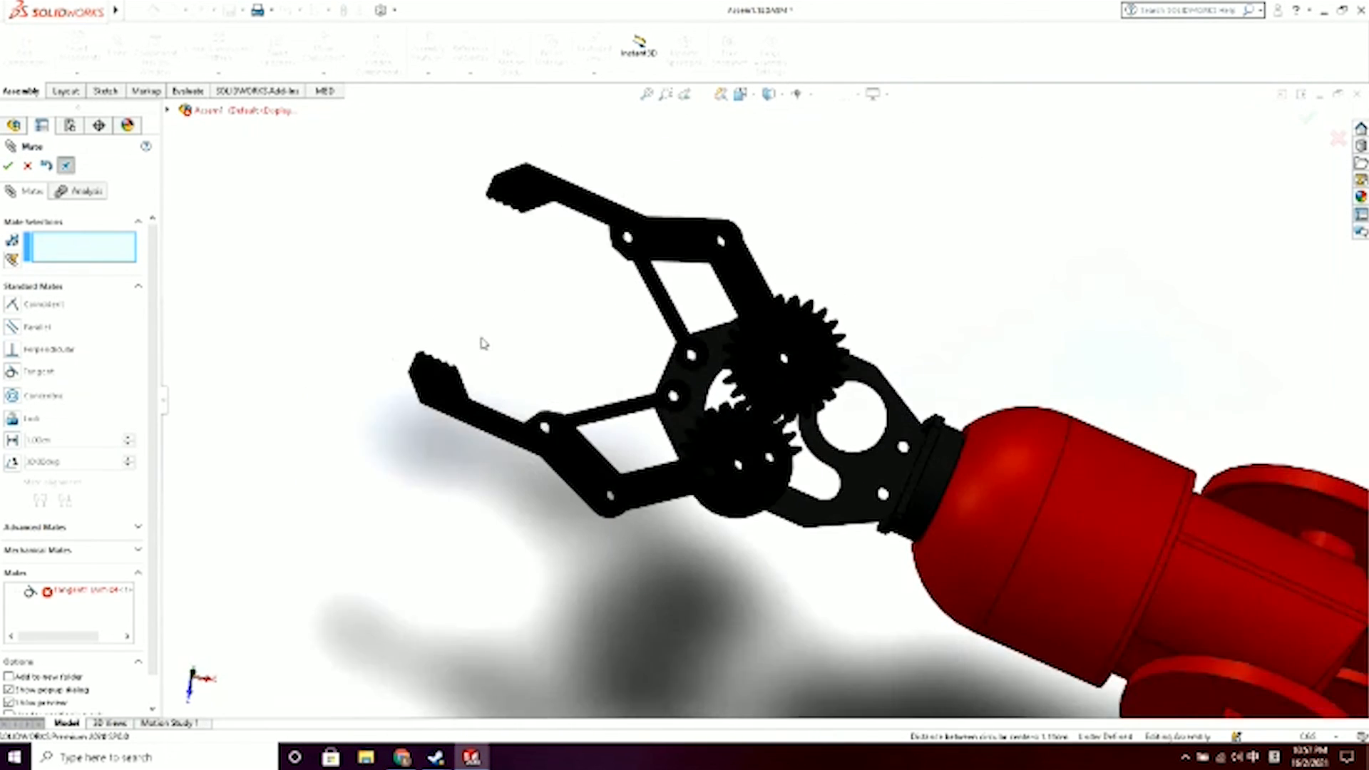